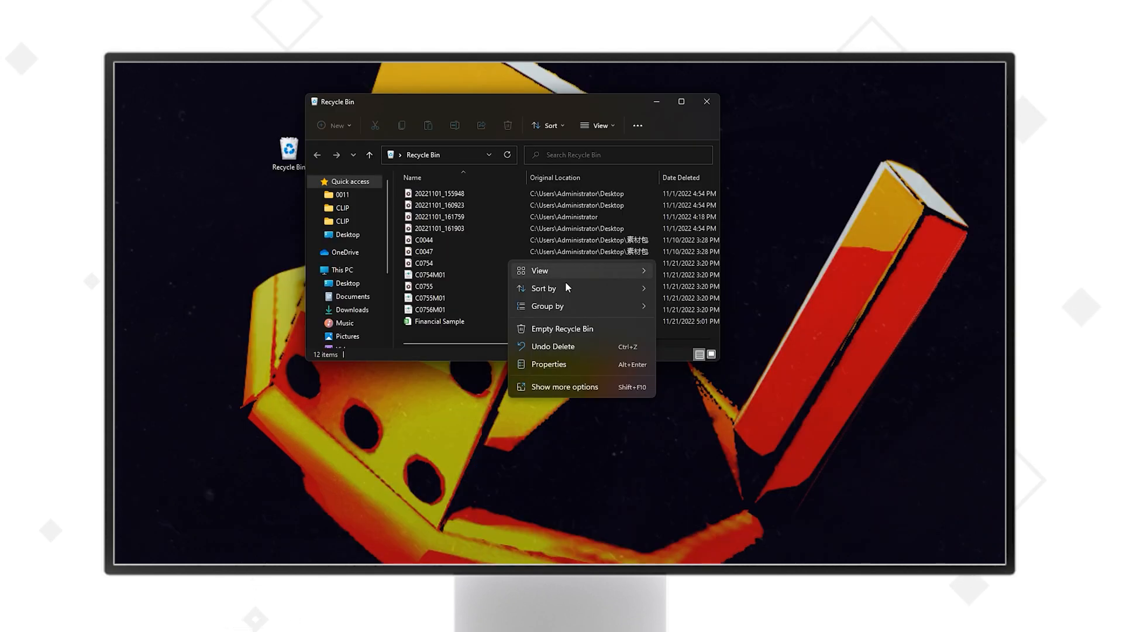
Empty the Recycle Bin, confirming permanent deletion of all 12 items.
{"action": "left_click", "coordinate": [562, 328]}
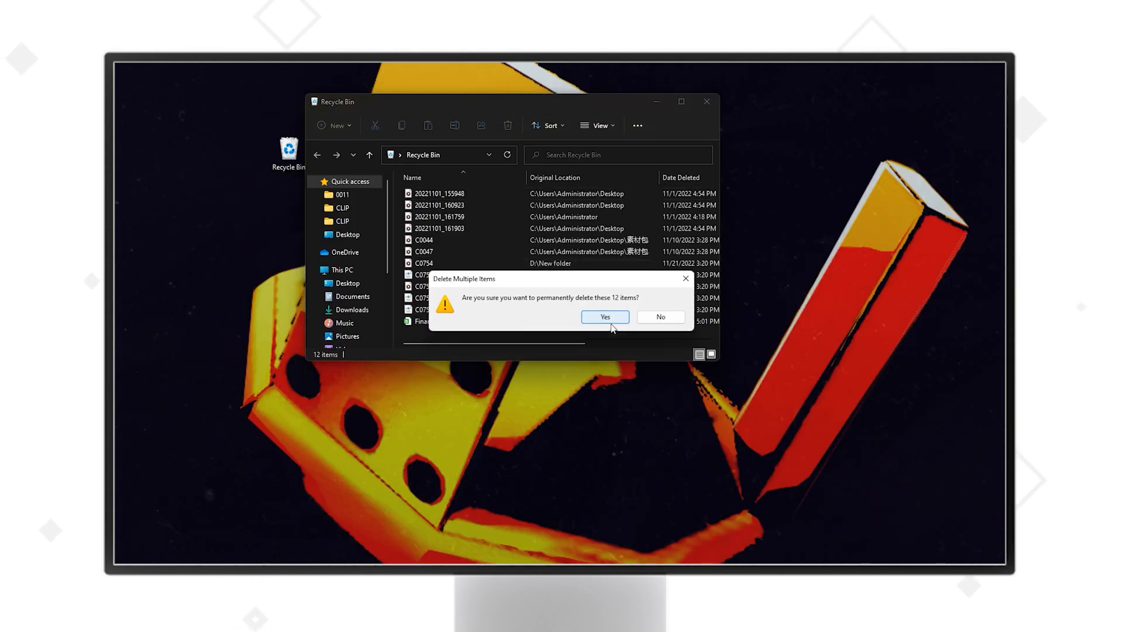
{"action": "left_click", "coordinate": [604, 317]}
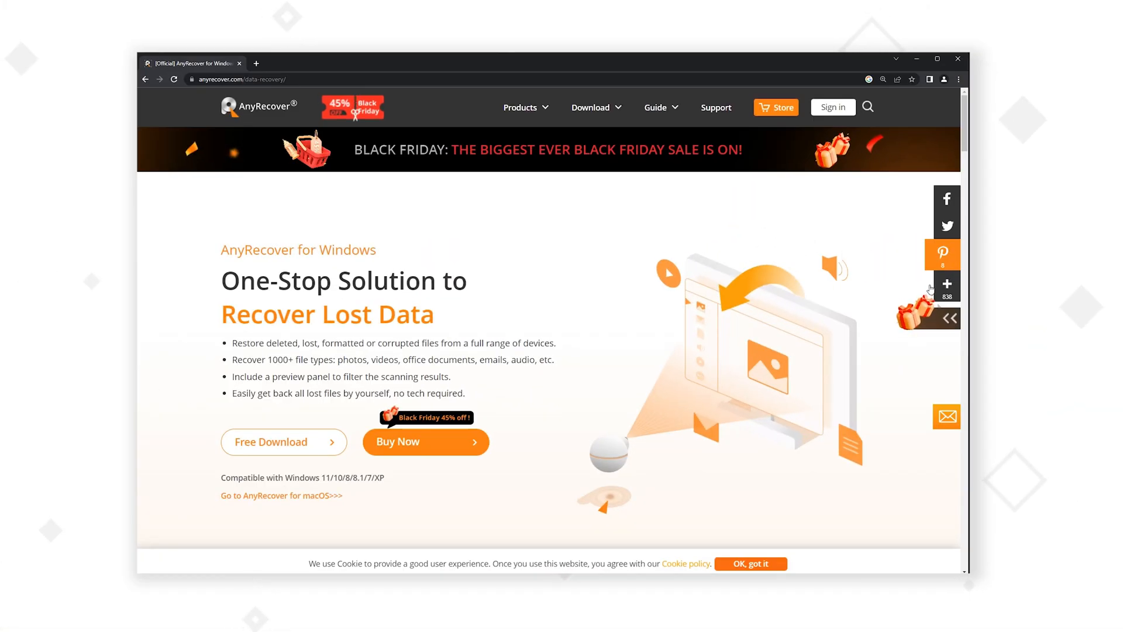
Enter the anyrecover.com/data-recovery/ address in the browser.
{"action": "type", "text": "htt"}
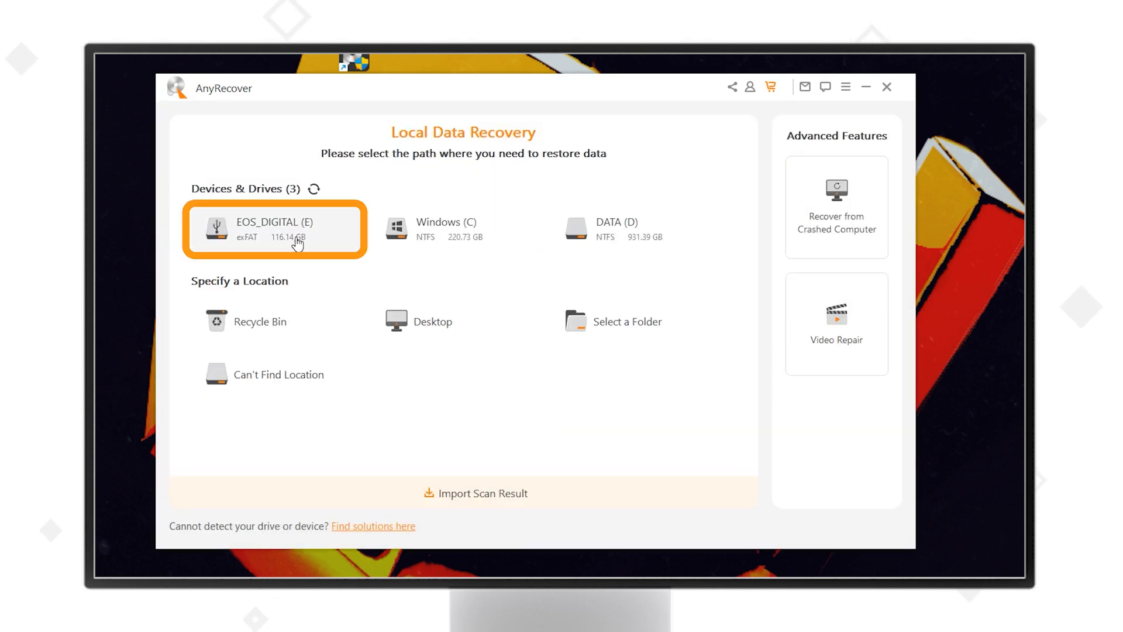
{"action": "mouse_move", "coordinate": [297, 236]}
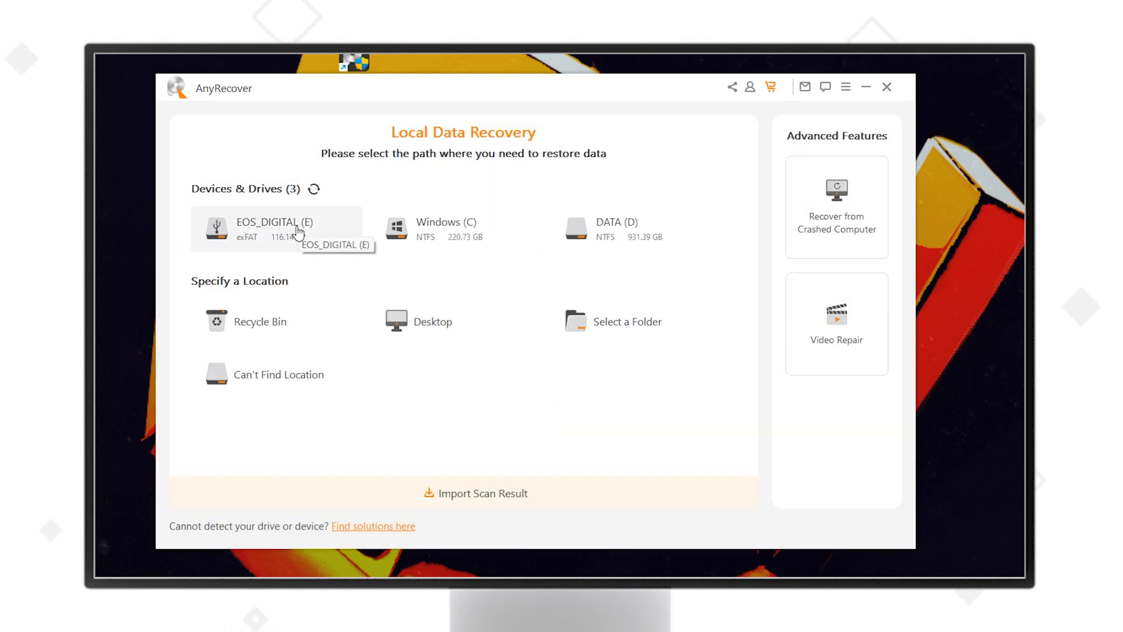
Begin scanning the EOS_DIGITAL (E) SD card from Devices & Drives.
{"action": "left_click", "coordinate": [272, 228]}
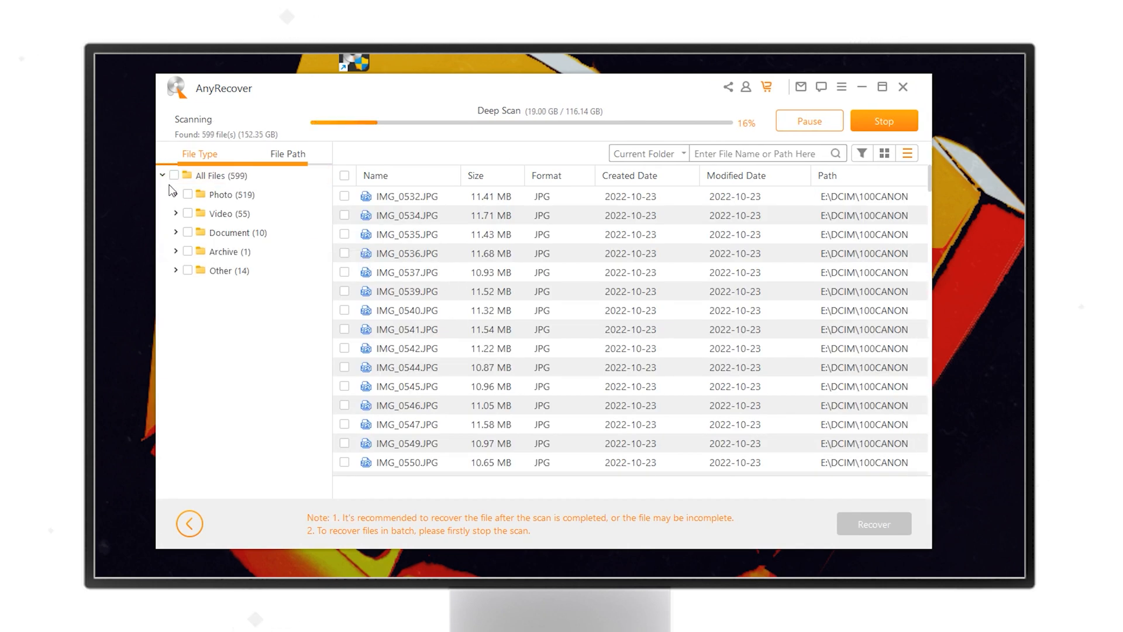
Preview and recover C0754T01.JPG from Photo results, then open its desktop save folder.
{"action": "left_click", "coordinate": [175, 194]}
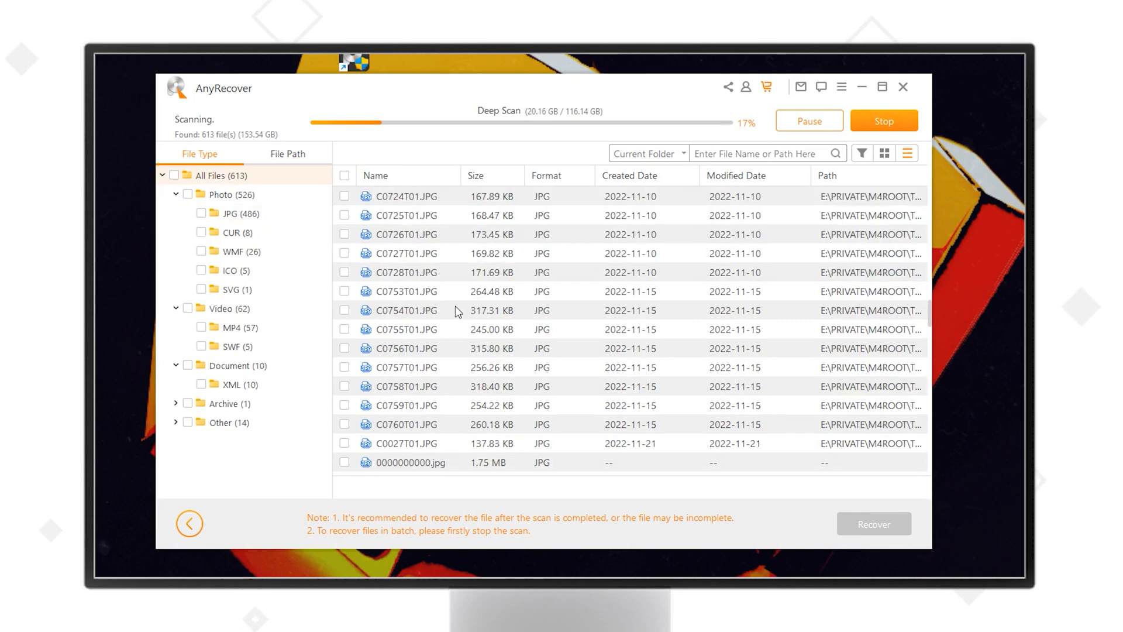
{"action": "double_click", "coordinate": [406, 310]}
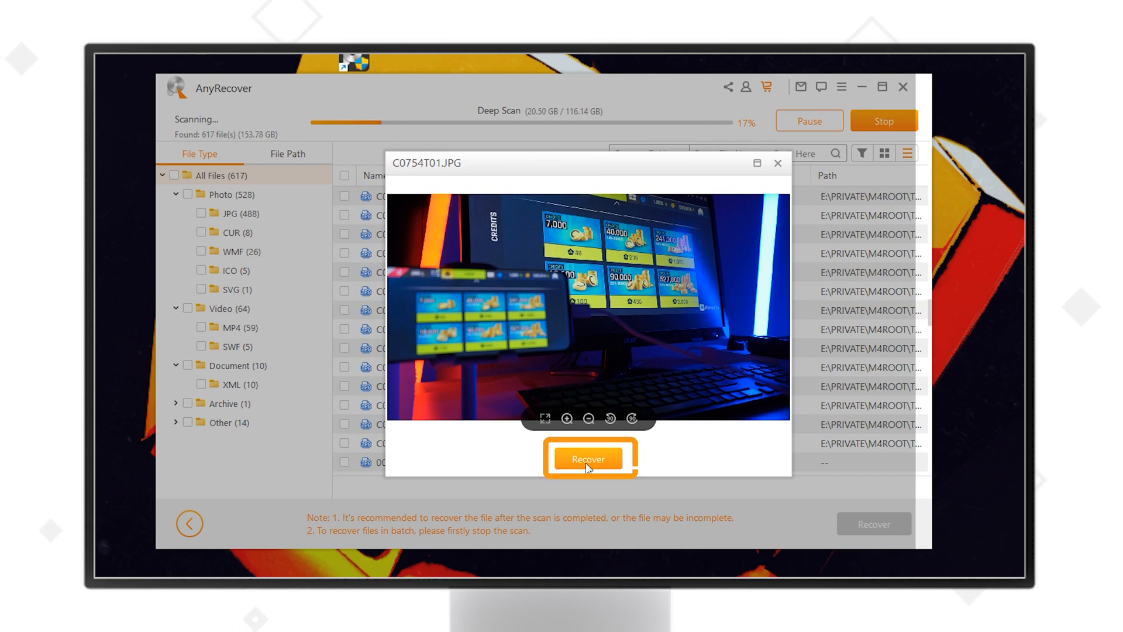
{"action": "left_click", "coordinate": [588, 458]}
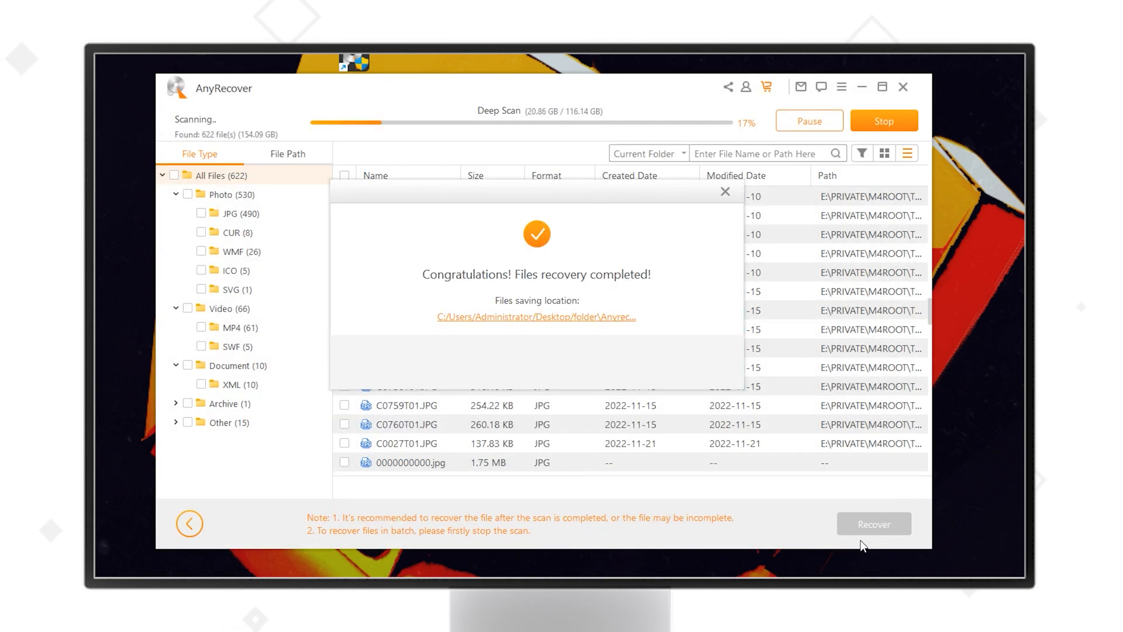
{"action": "left_click", "coordinate": [536, 316]}
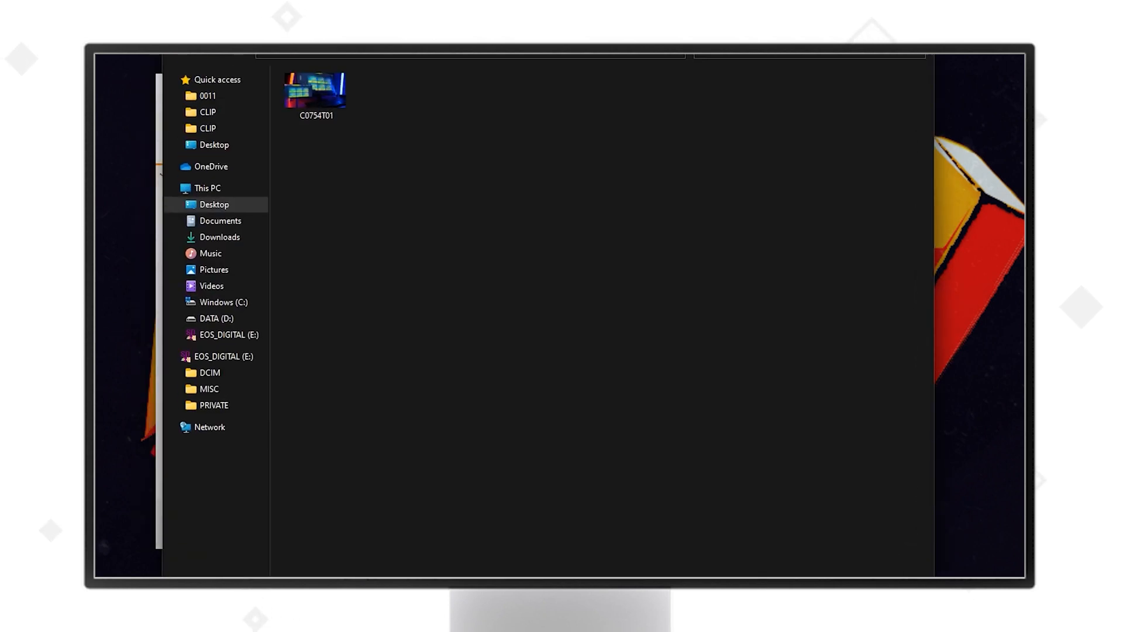
{"action": "left_click", "coordinate": [316, 92]}
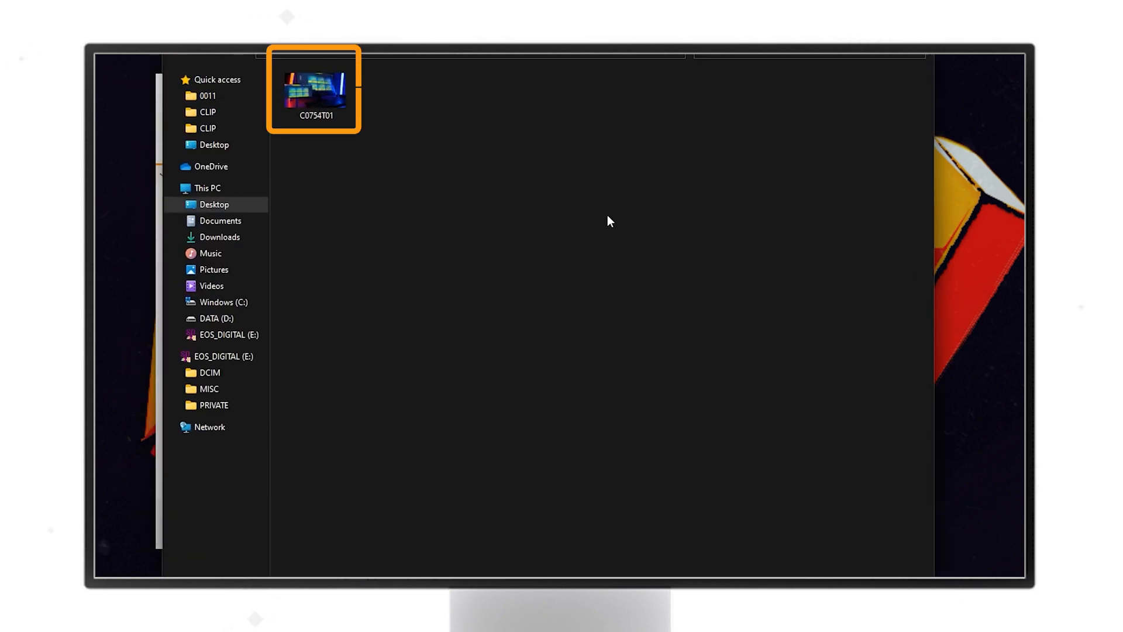